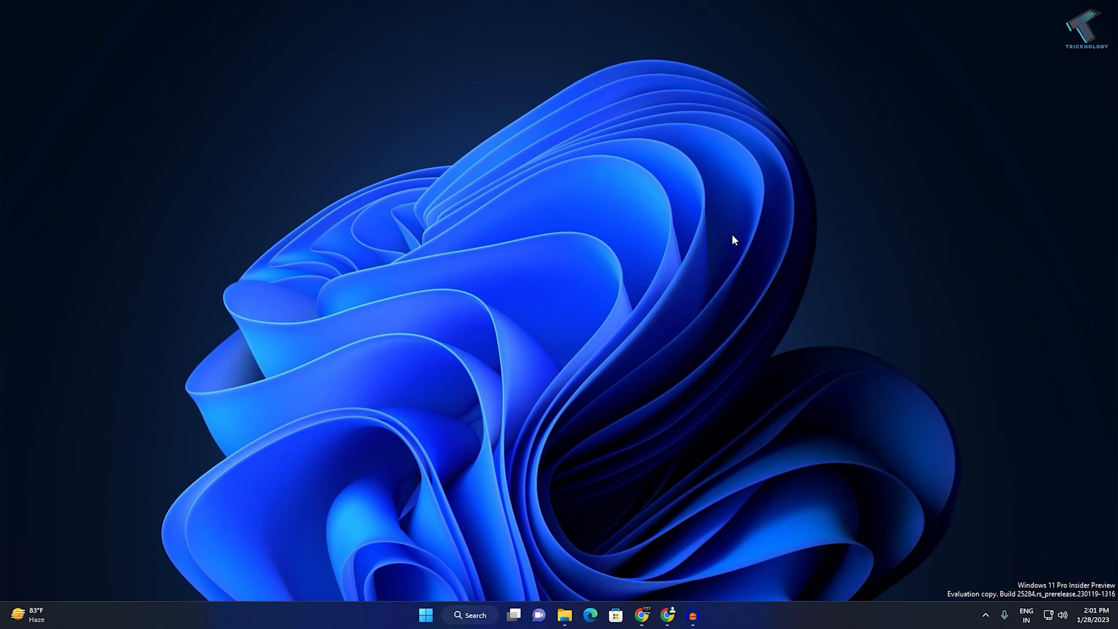
mouse_move(733, 252)
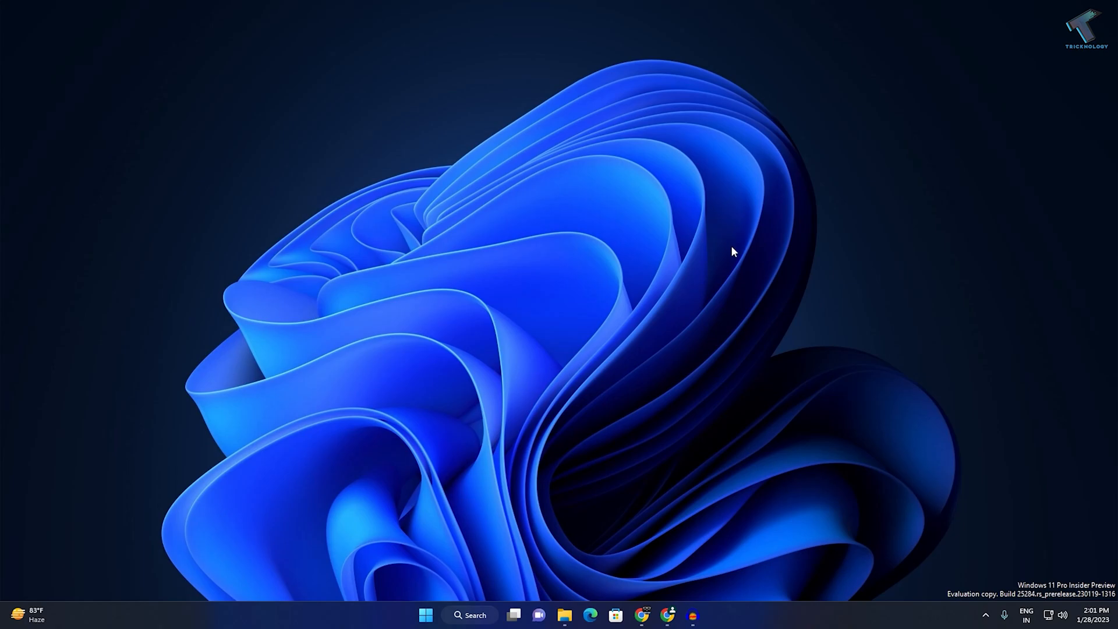
mouse_move(1048, 512)
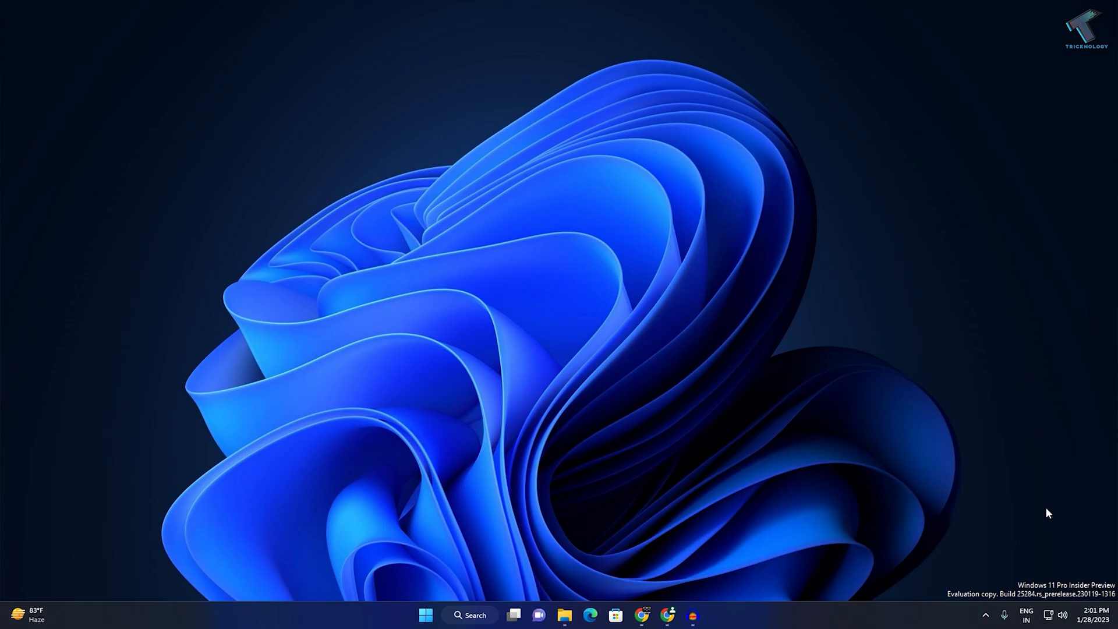
mouse_move(709, 457)
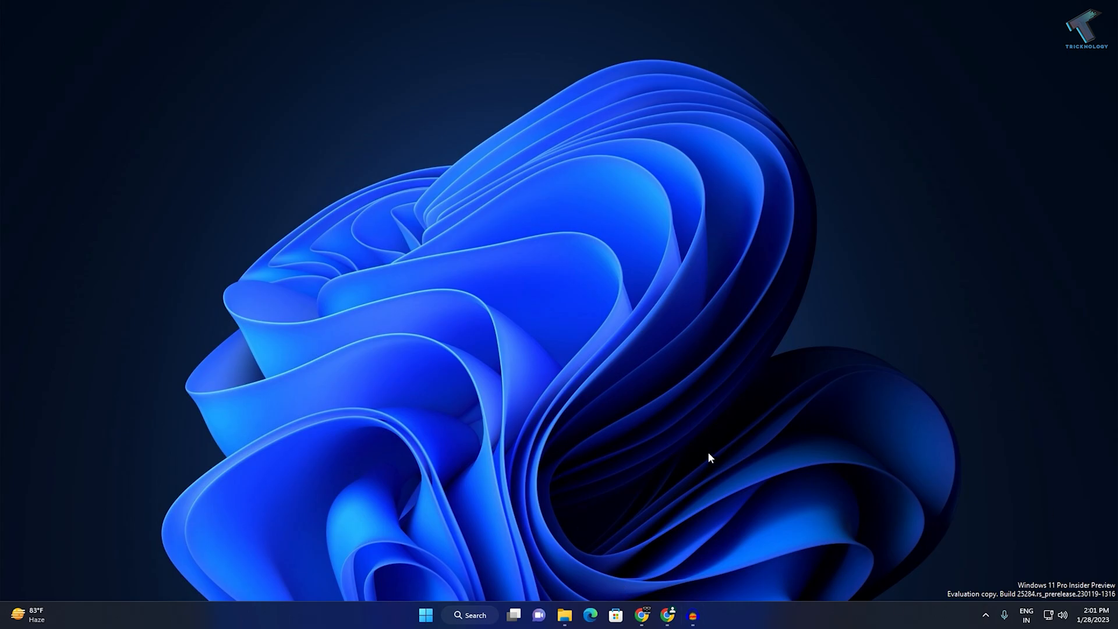
mouse_move(676, 614)
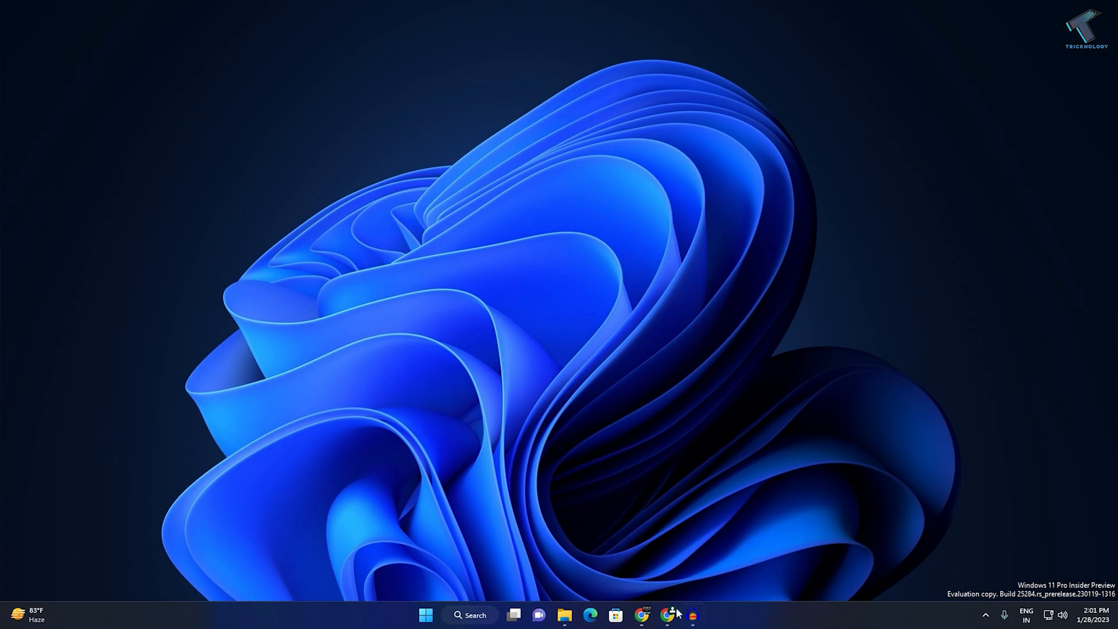
Start downloading ViVeTool-v0.3.2.zip from the Assets of the ViVe GitHub releases page in Chrome
left_click(640, 615)
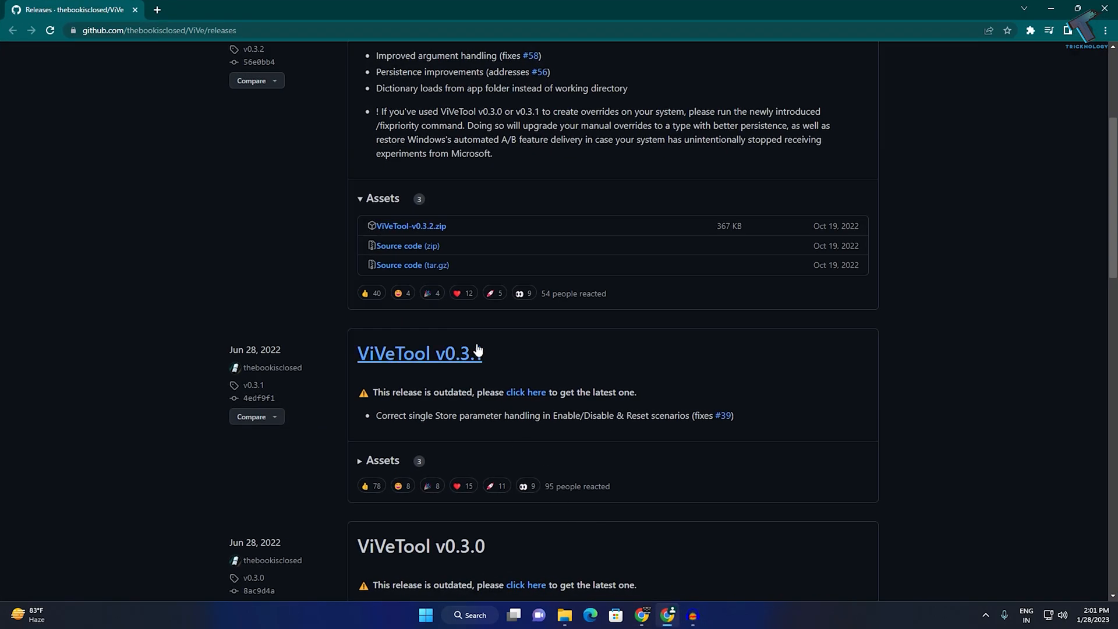
scroll("up", 3)
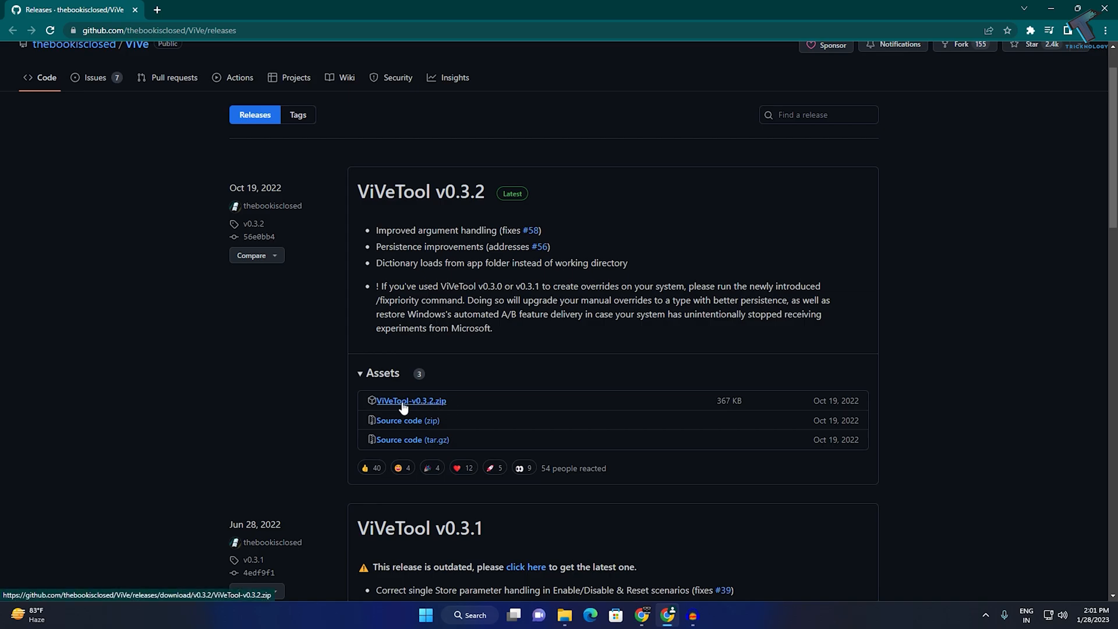
left_click(411, 399)
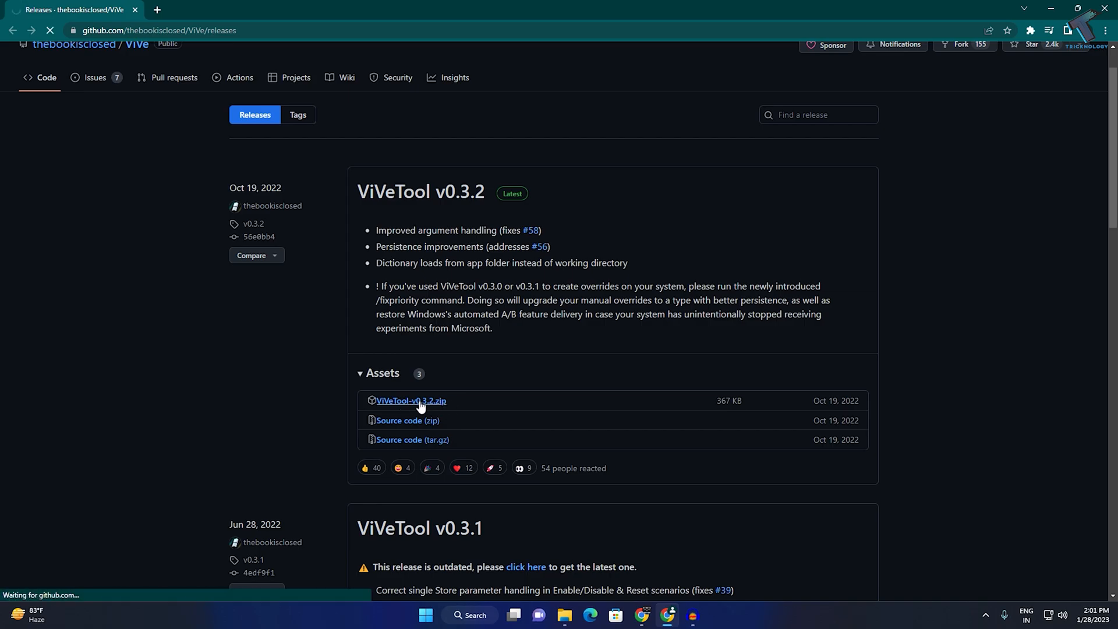
left_click(412, 399)
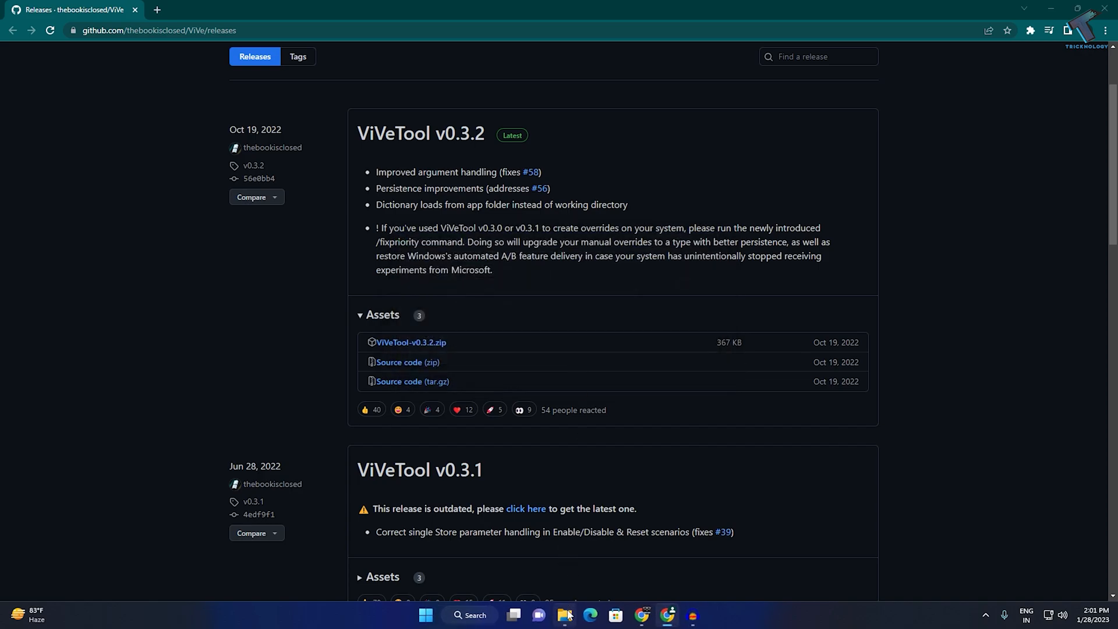
Begin Extract All on the downloaded ViVeTool zip and choose to browse for another destination
left_click(566, 615)
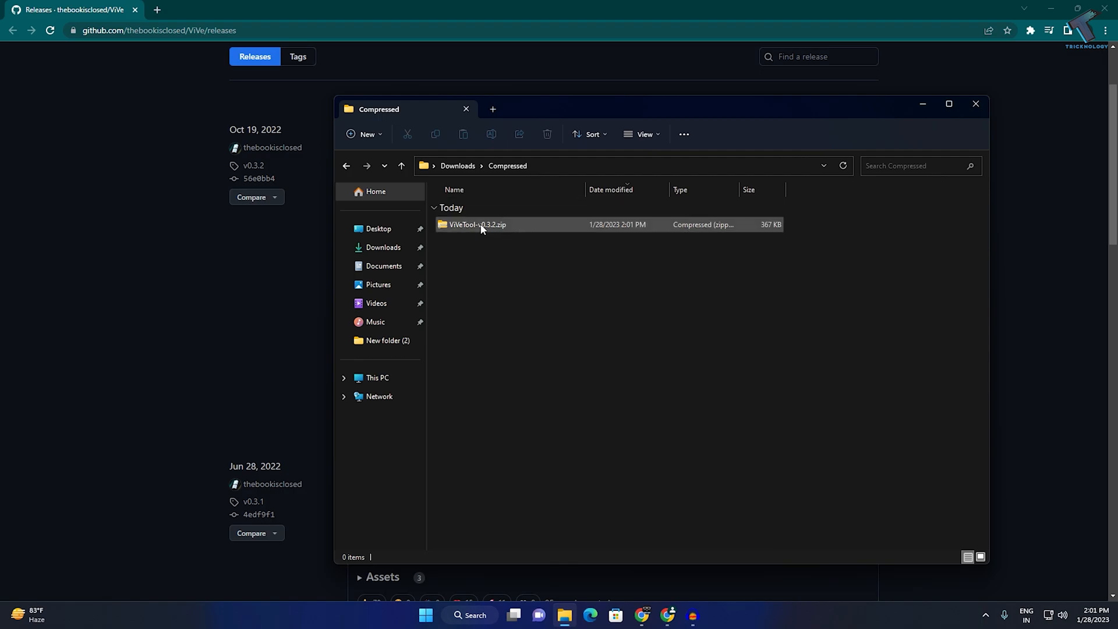
right_click(476, 225)
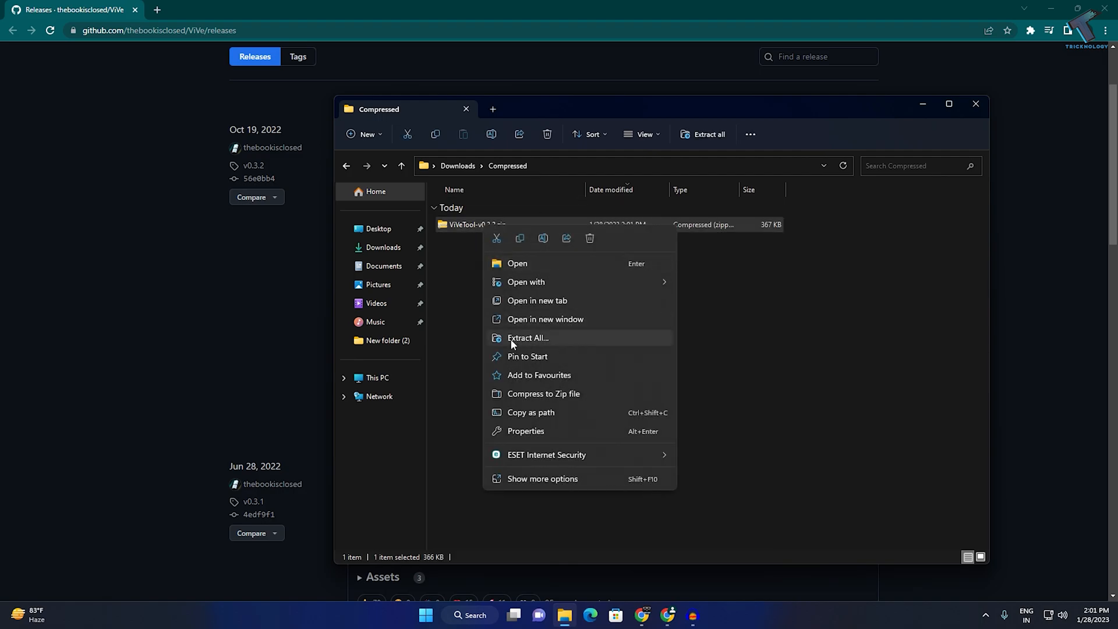
left_click(529, 338)
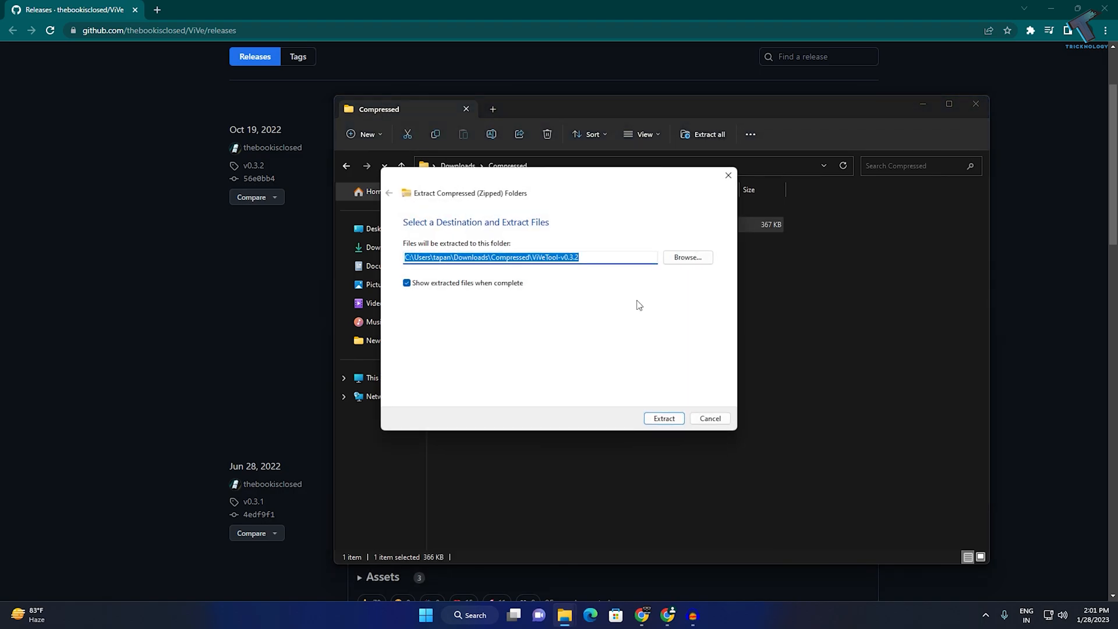
left_click(686, 257)
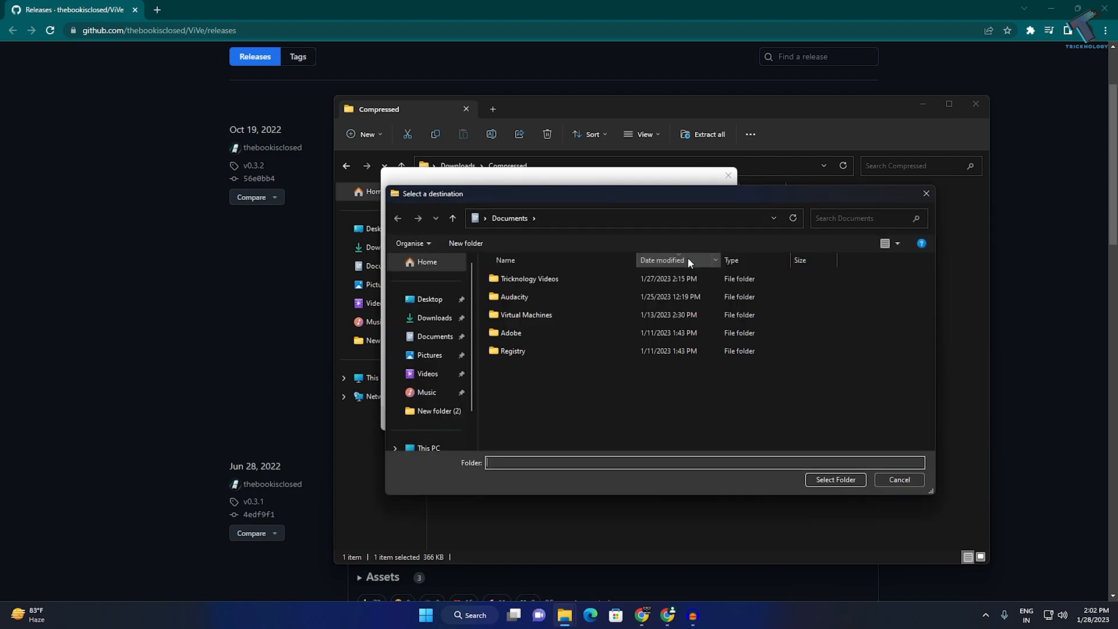
Select C:\Windows\System32 as the extraction destination folder
scroll("down", 3)
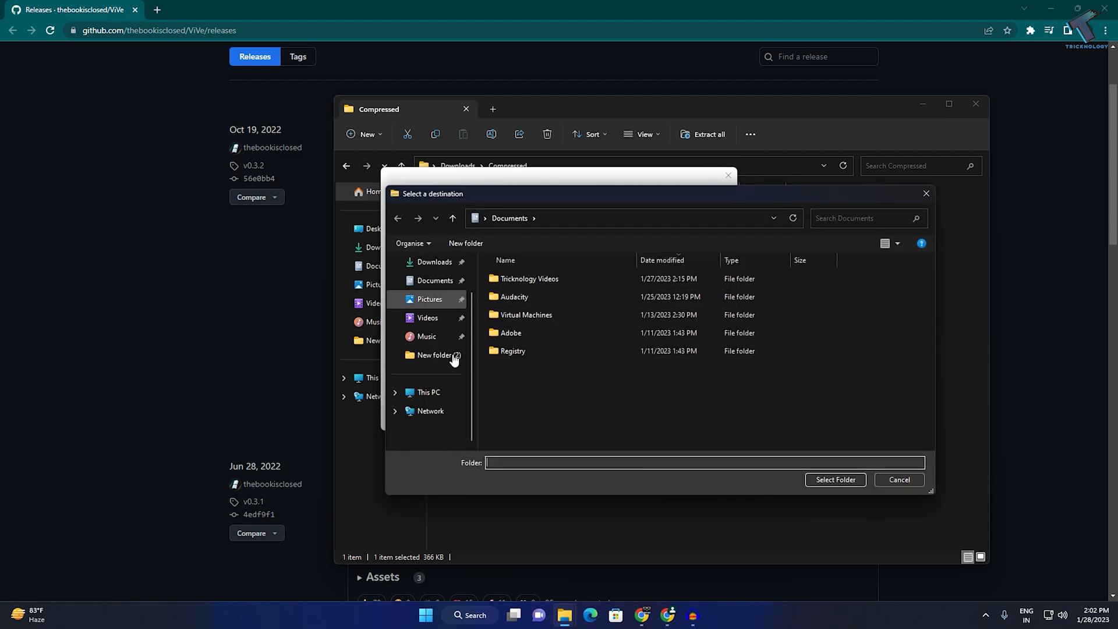
left_click(428, 392)
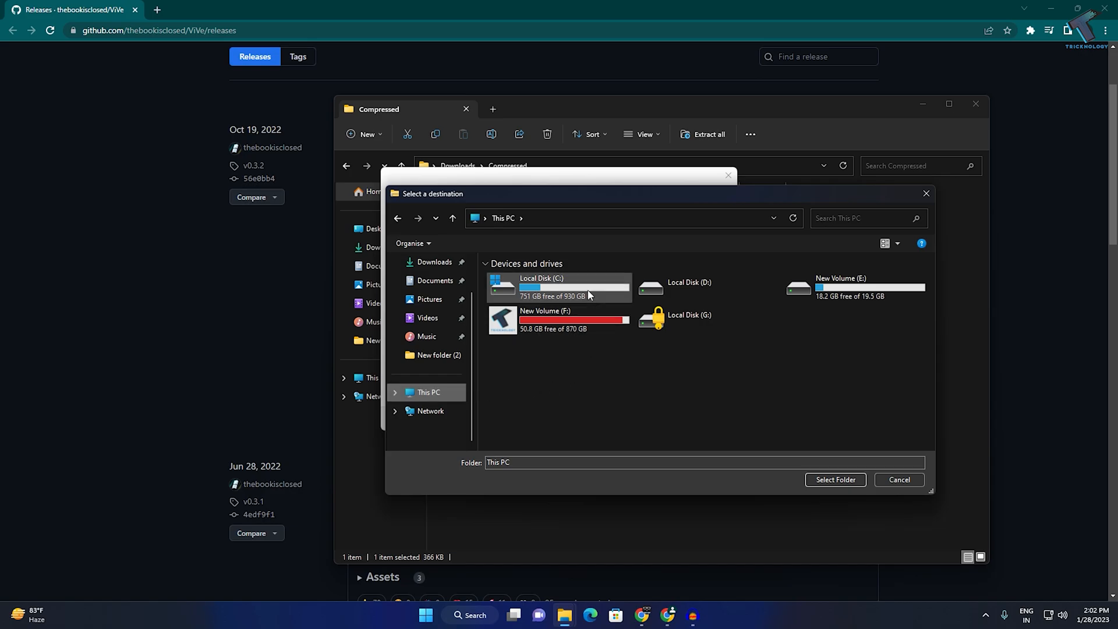
double_click(540, 286)
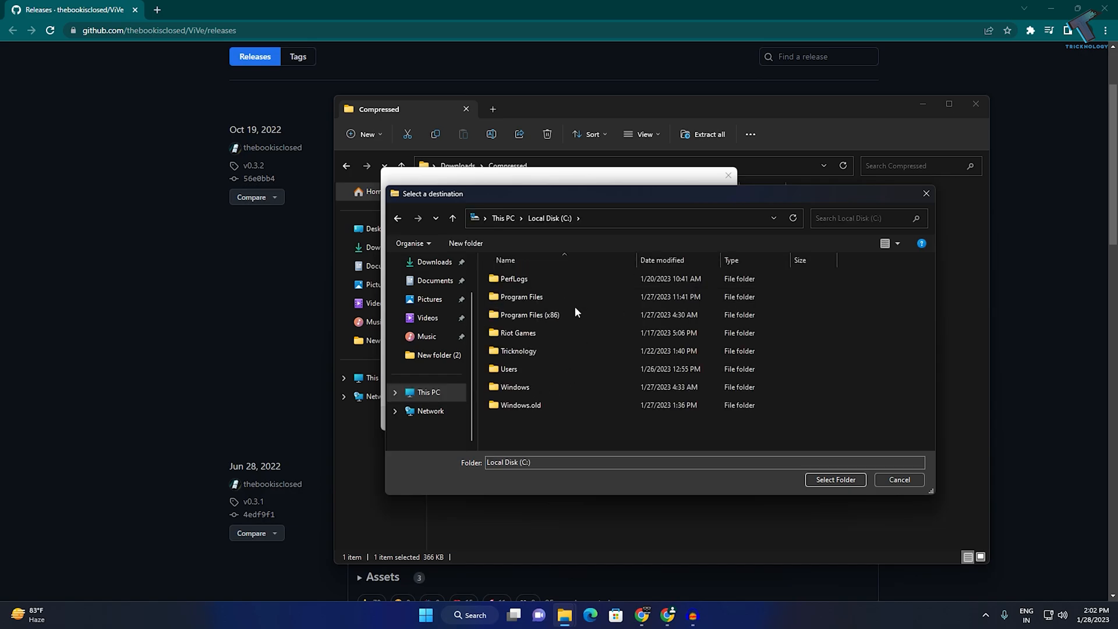
double_click(513, 387)
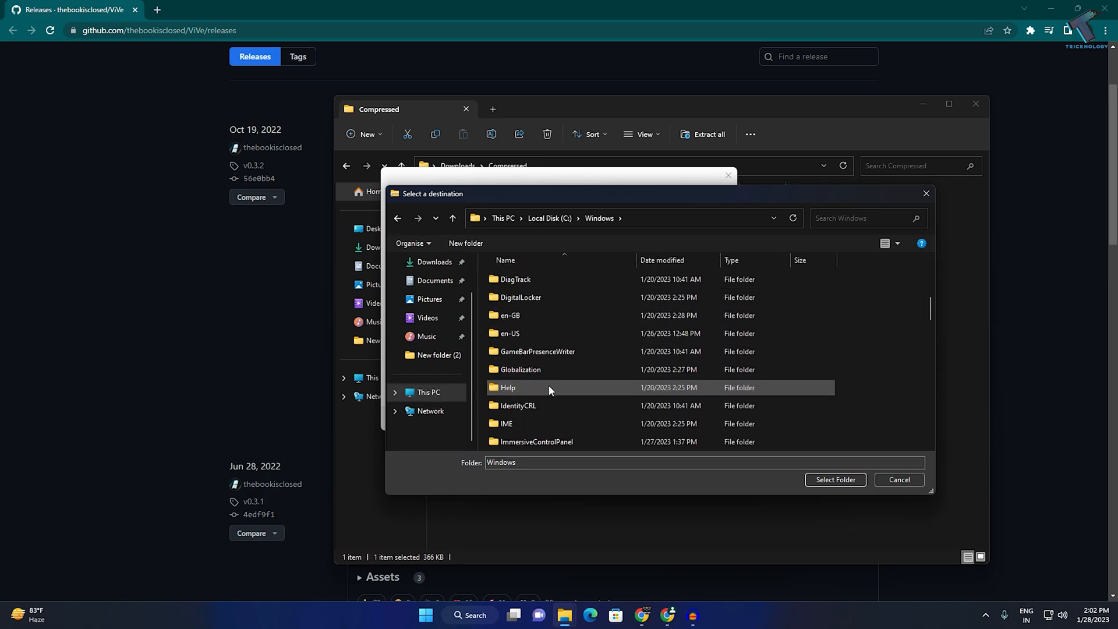
scroll("down", 3)
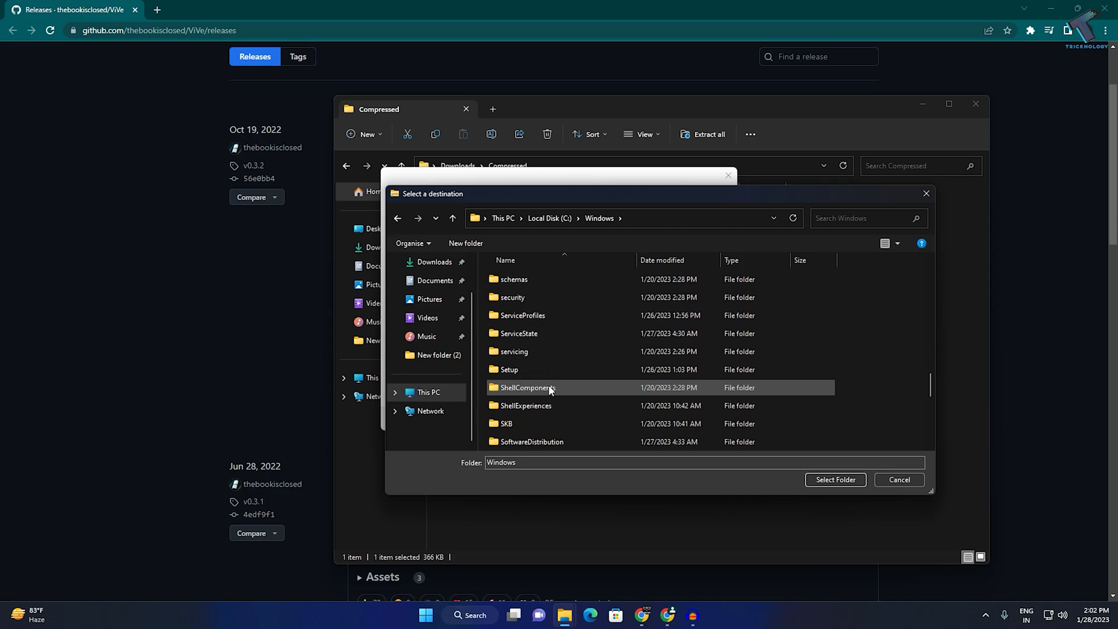
left_click(515, 405)
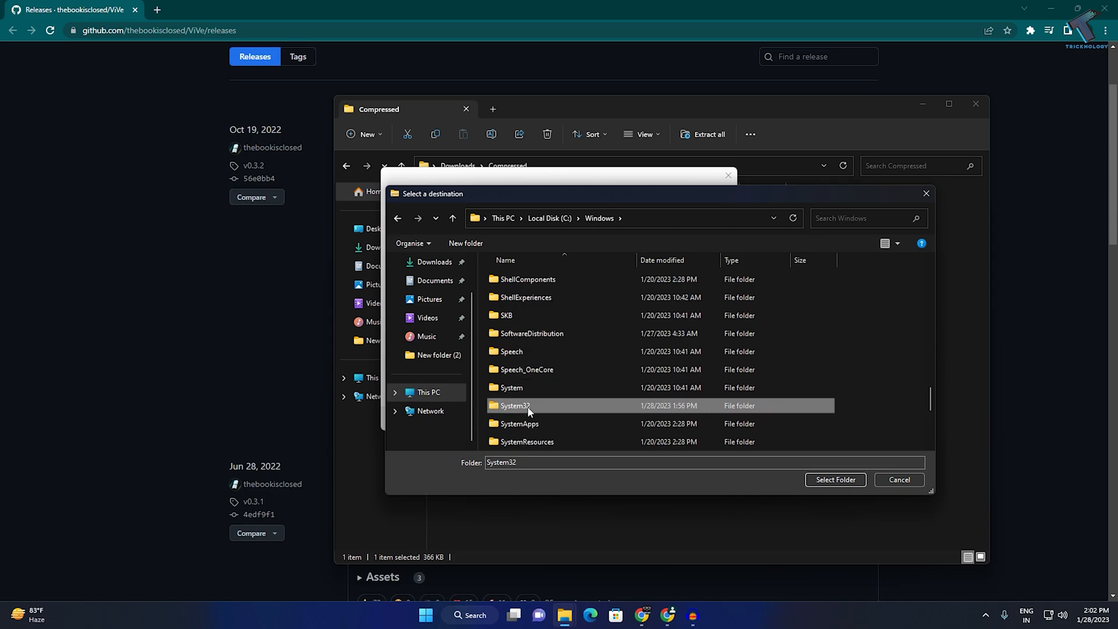
double_click(514, 405)
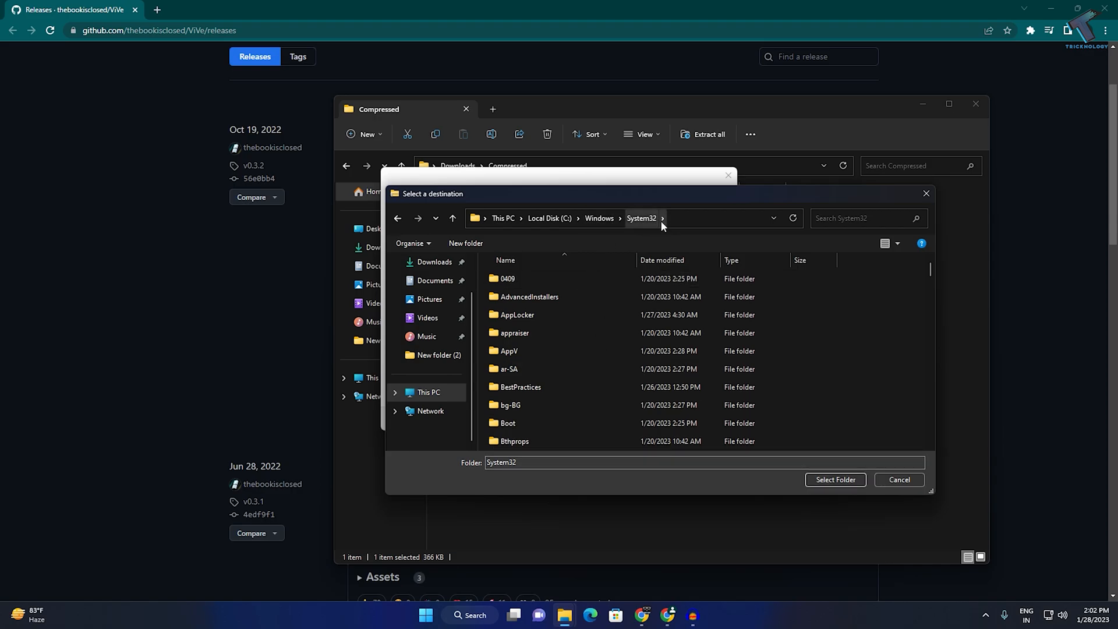
mouse_move(835, 479)
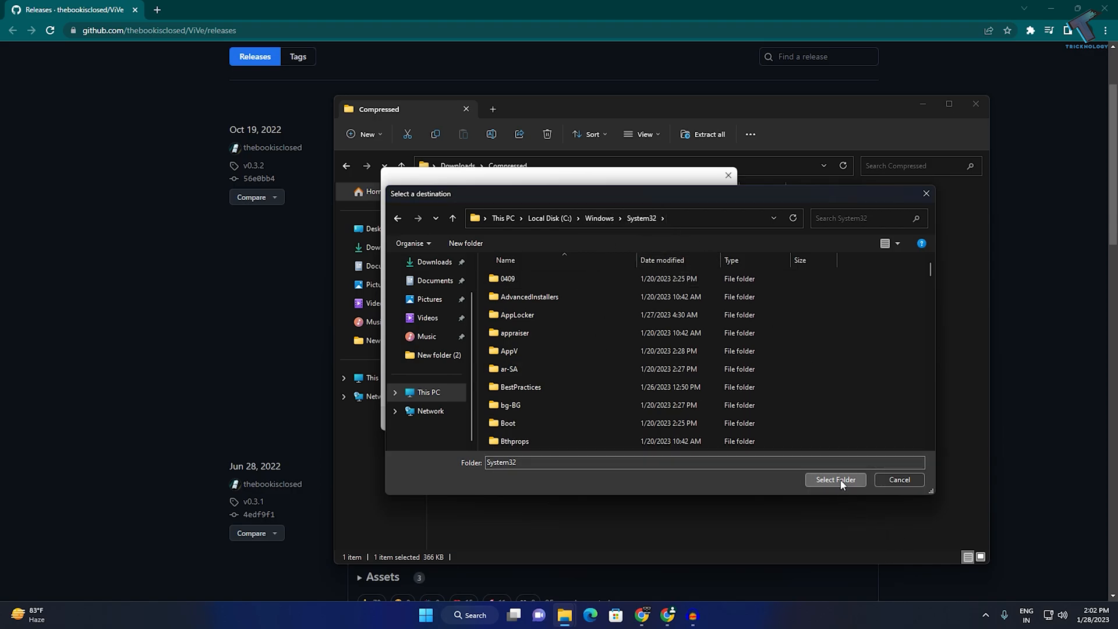
left_click(835, 479)
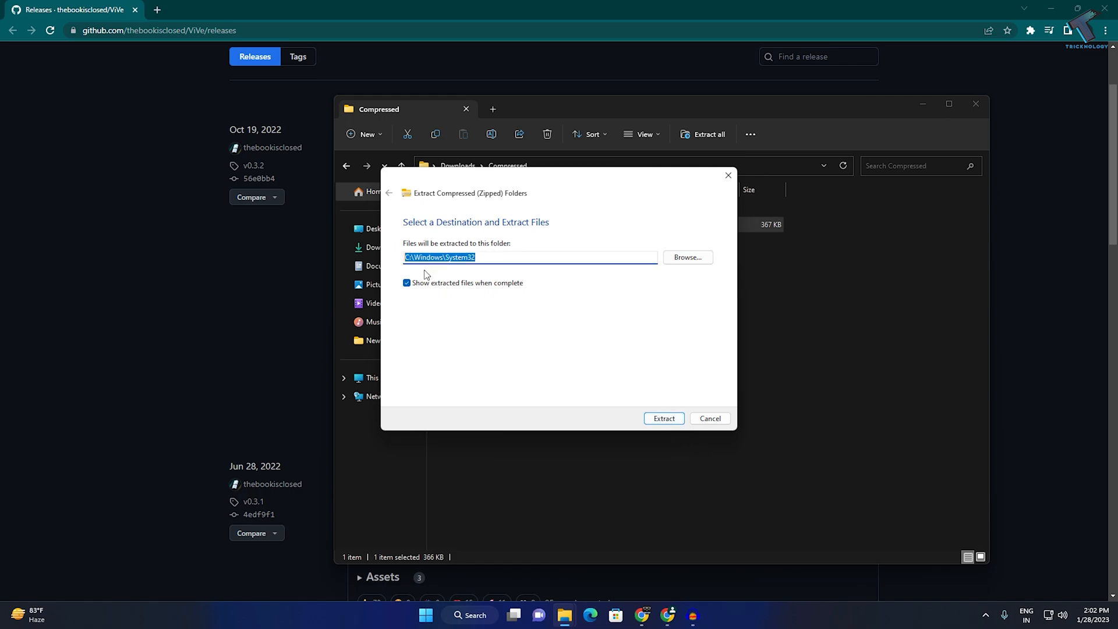
Extract the archive into System32, replacing existing files with administrator permission
left_click(663, 419)
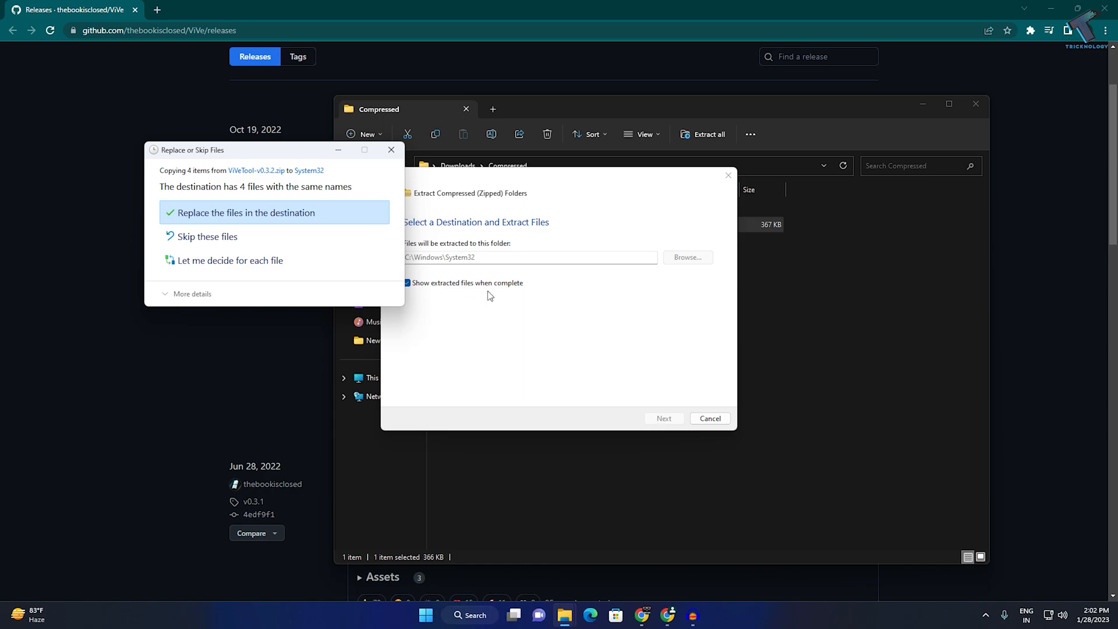
left_click(245, 212)
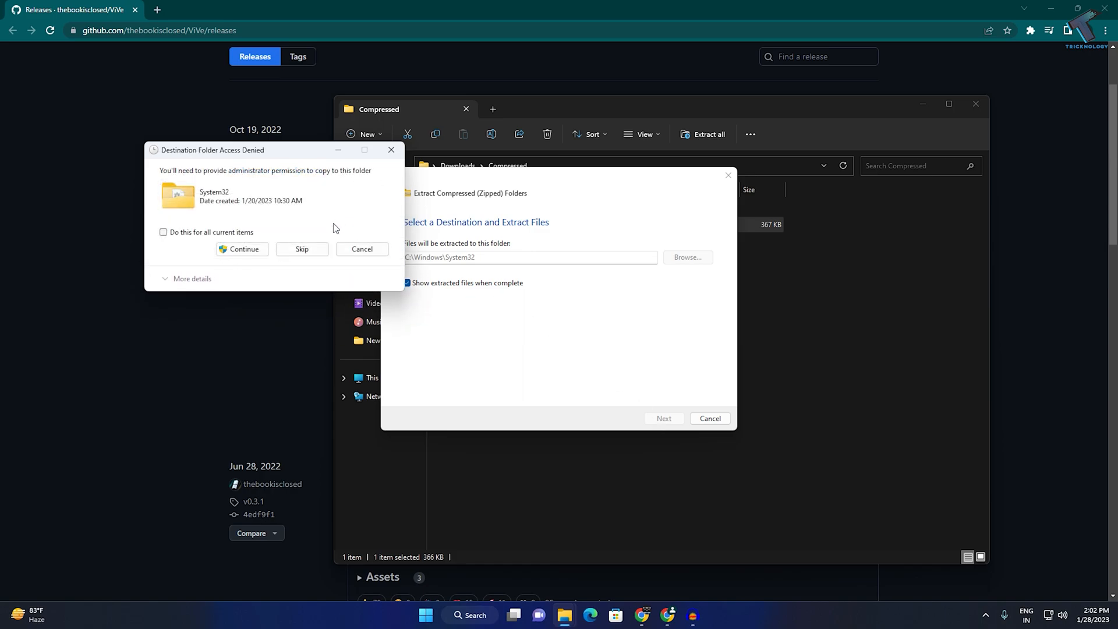
left_click(240, 250)
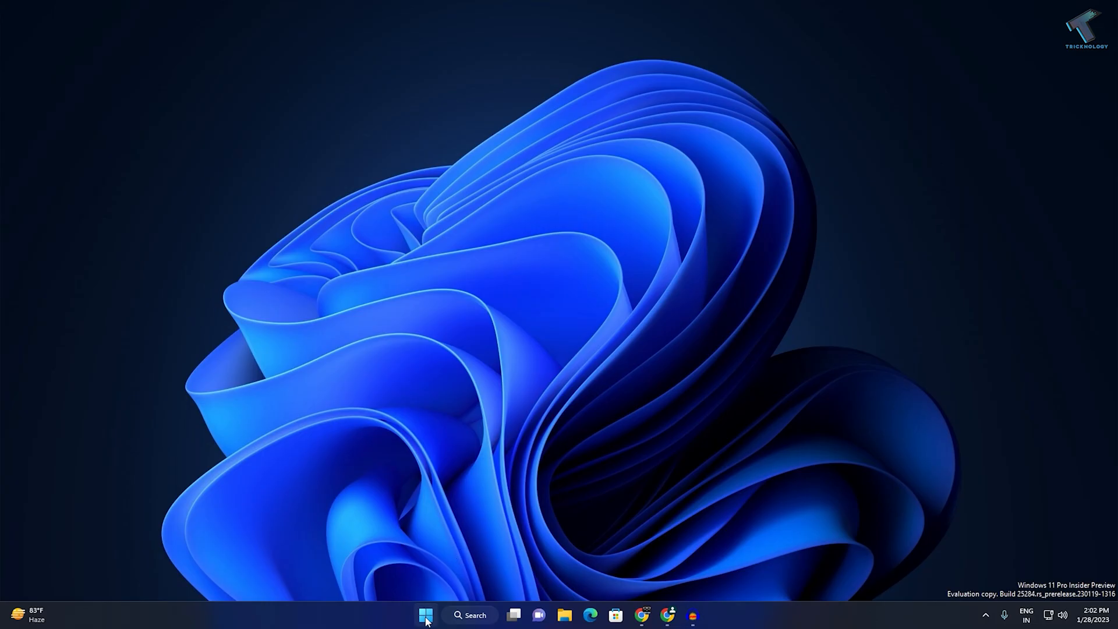
Launch Command Prompt as administrator from a Start search for 'cmd'
left_click(426, 615)
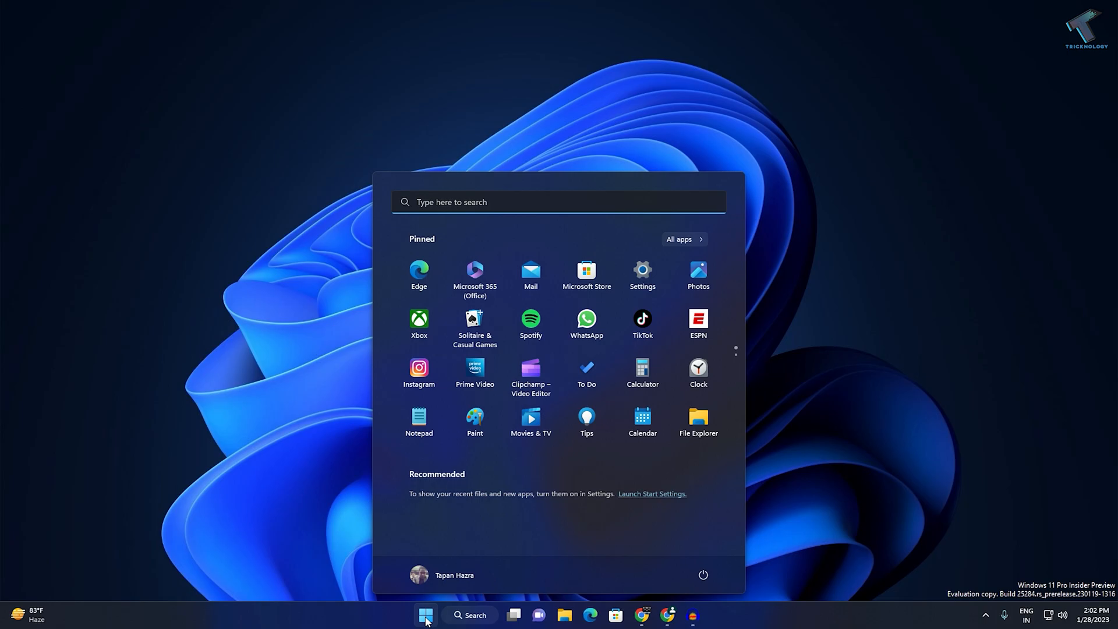
type("cm")
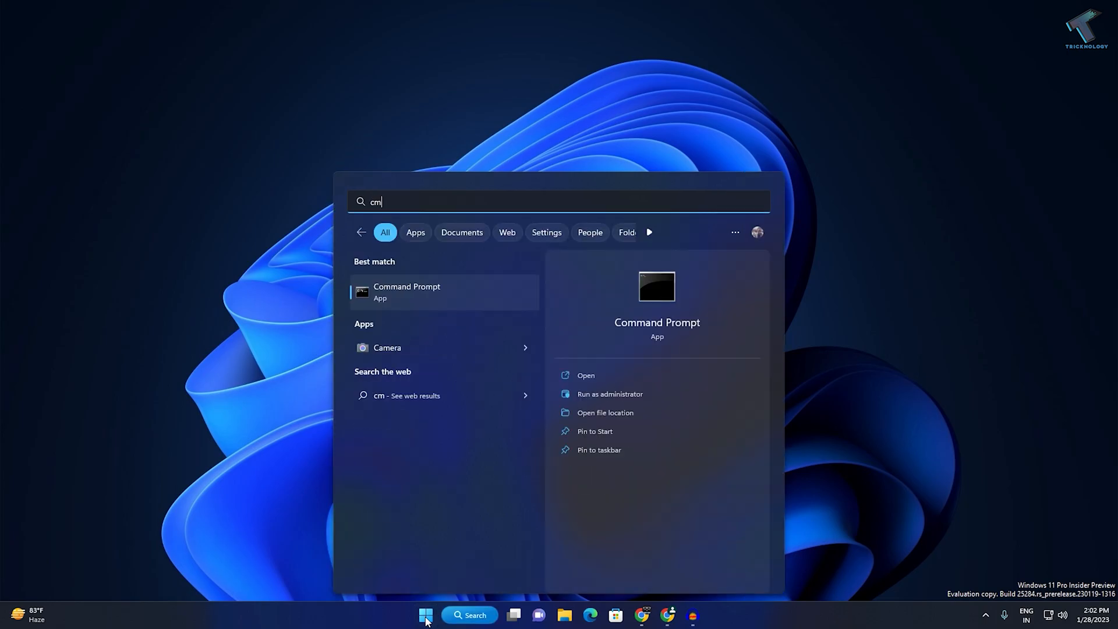
type("d")
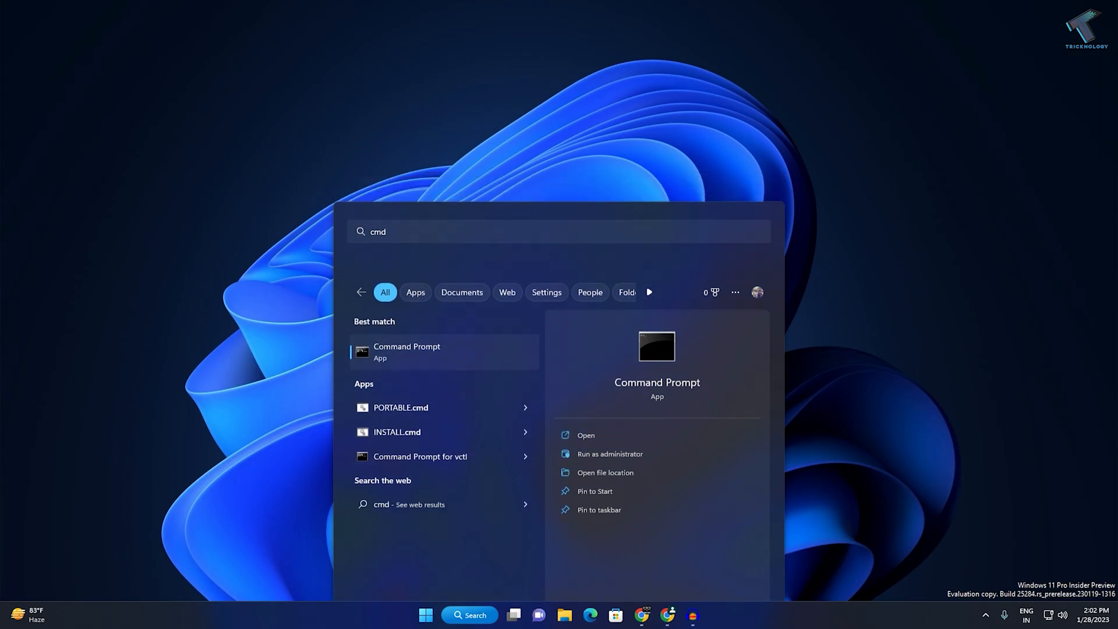
left_click(609, 453)
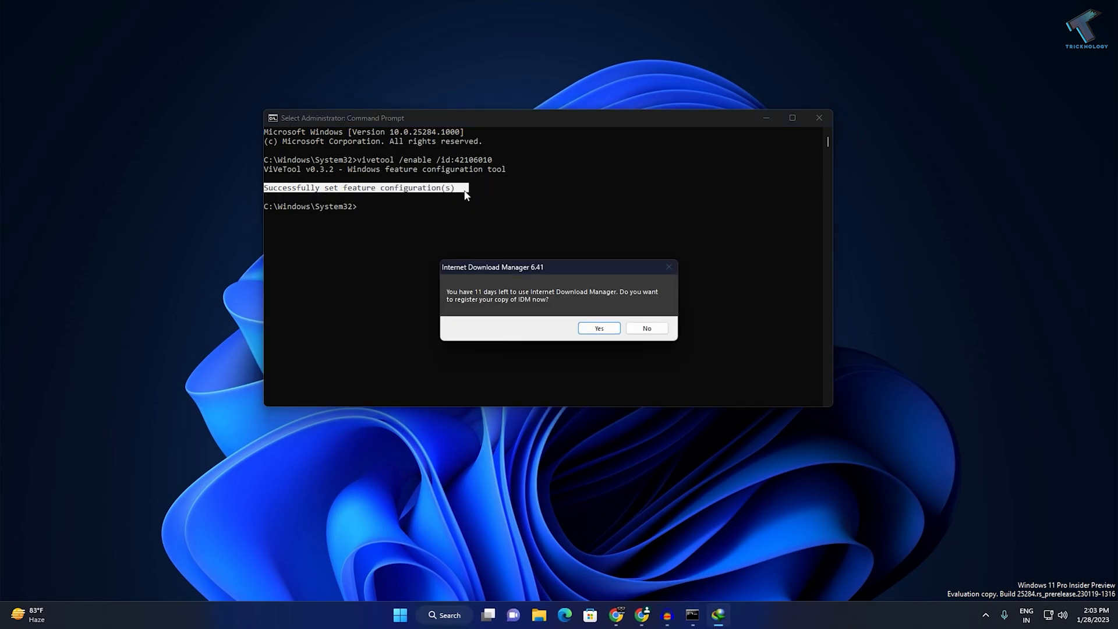
Run vivetool /enable /id:42106010 successfully, dismiss a stray prompt and close the window
left_click(646, 328)
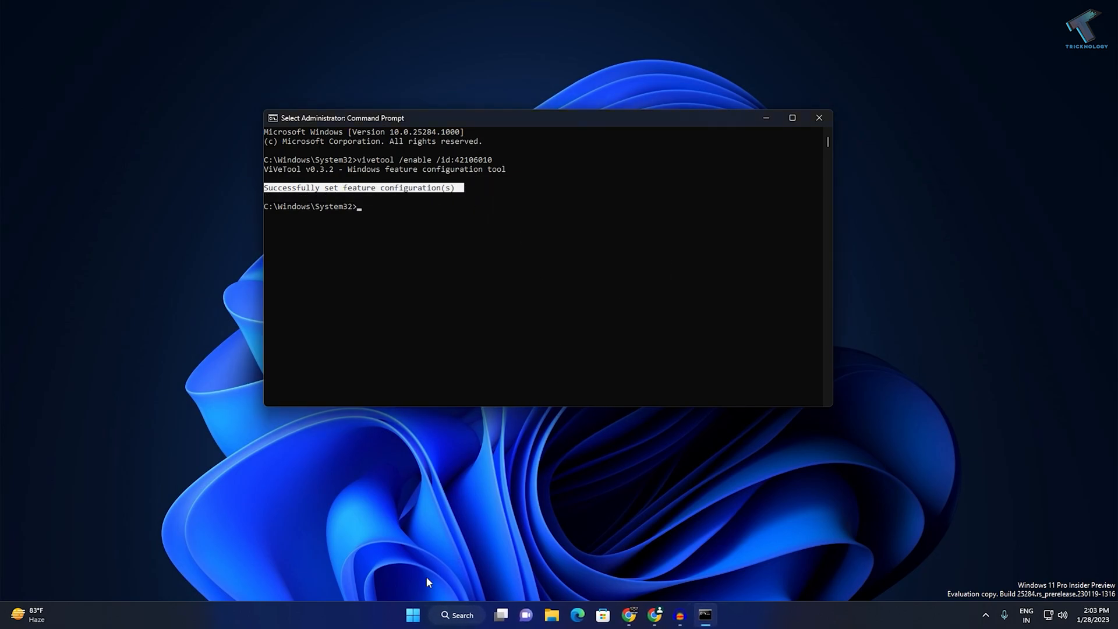
left_click(703, 577)
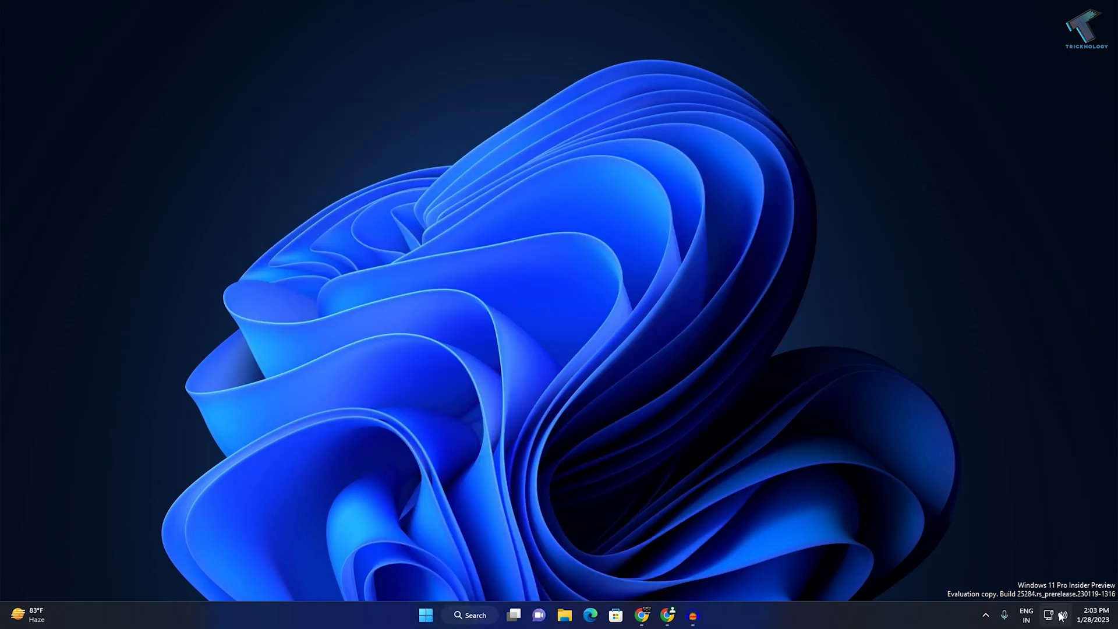
Show the Quick Settings sound output page with the new per-app Volume Mixer
left_click(1048, 615)
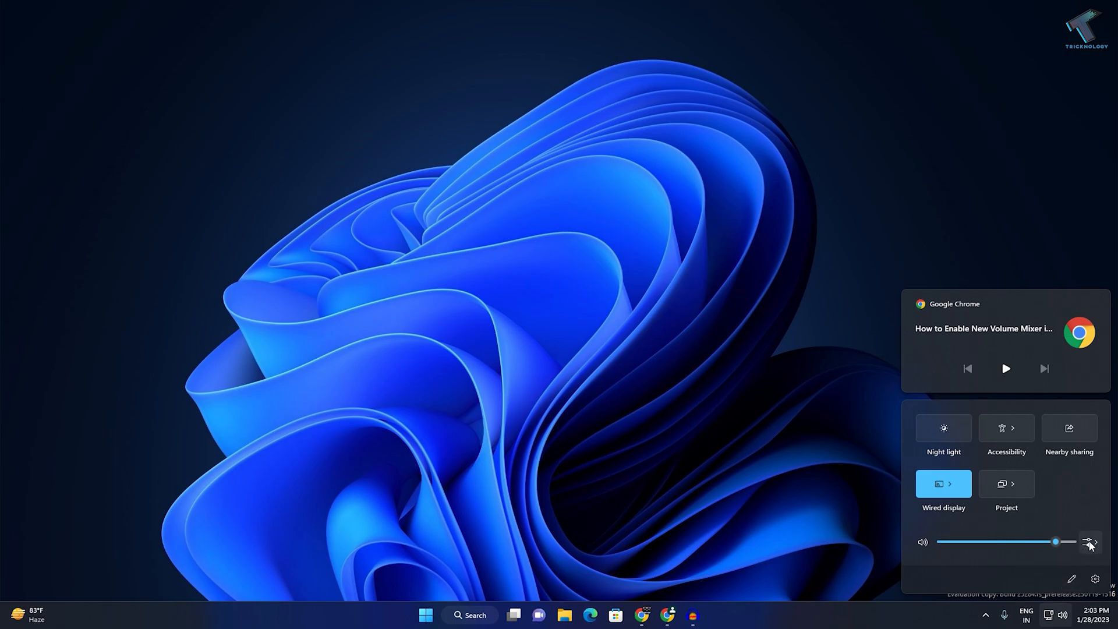
left_click(1089, 542)
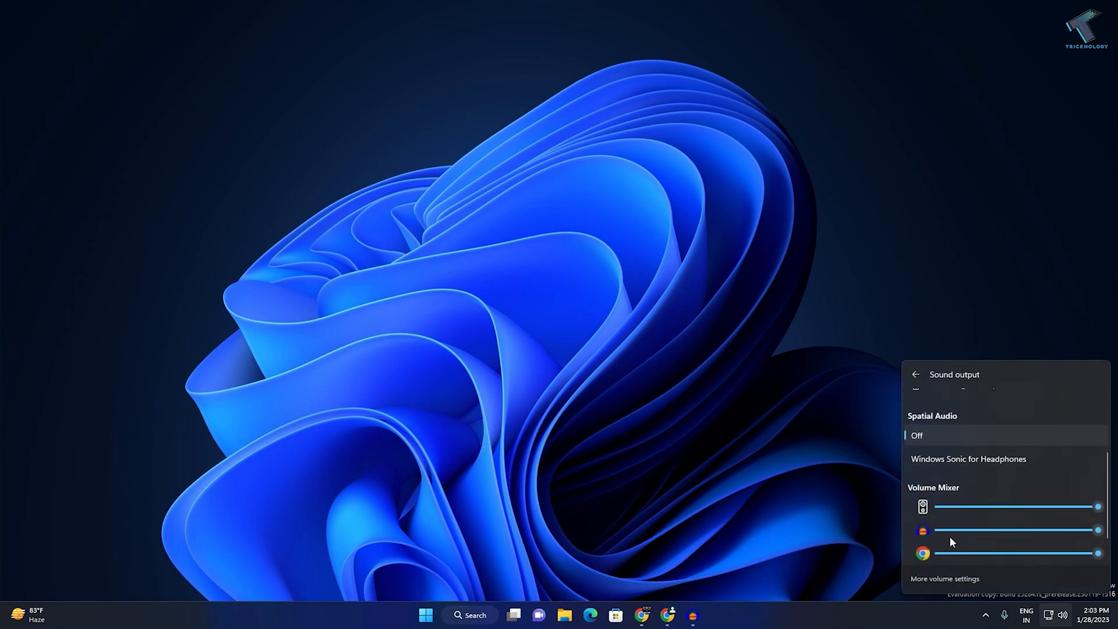
mouse_move(684, 476)
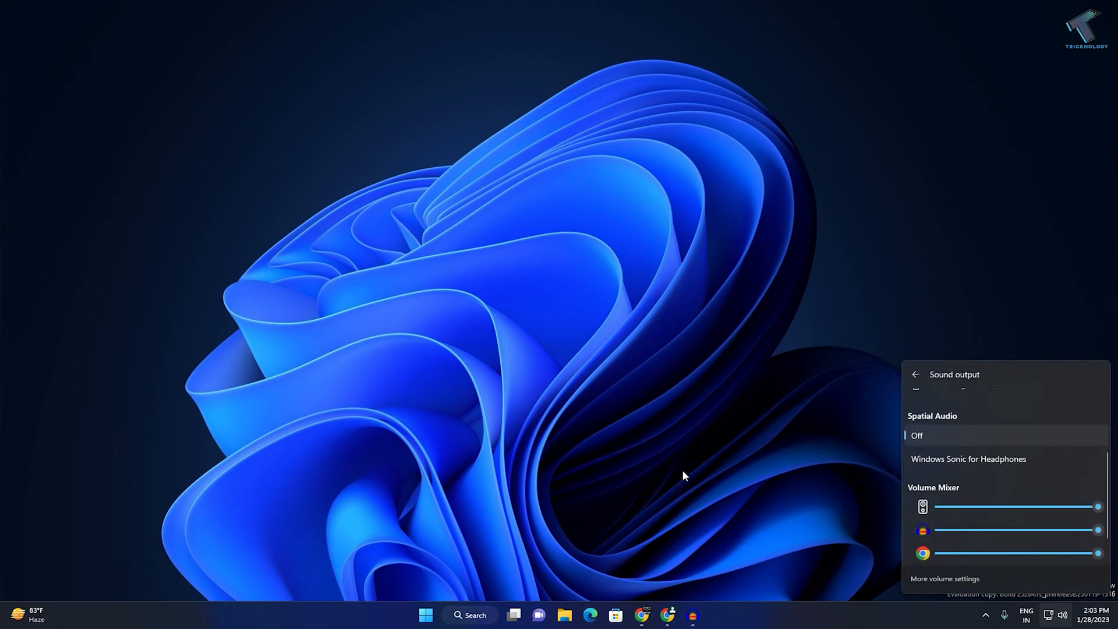